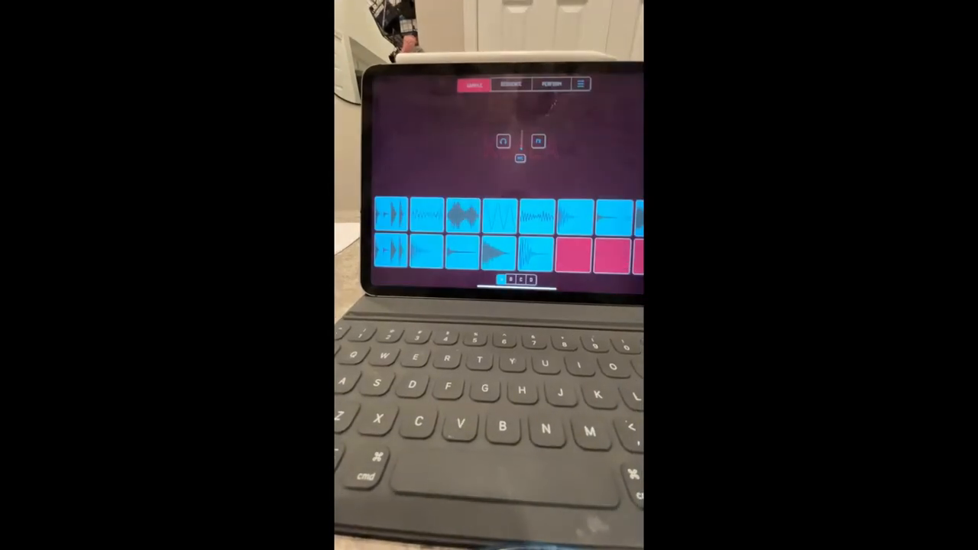
- Switch to the Sequence view showing the recorded sequence slots
click(509, 83)
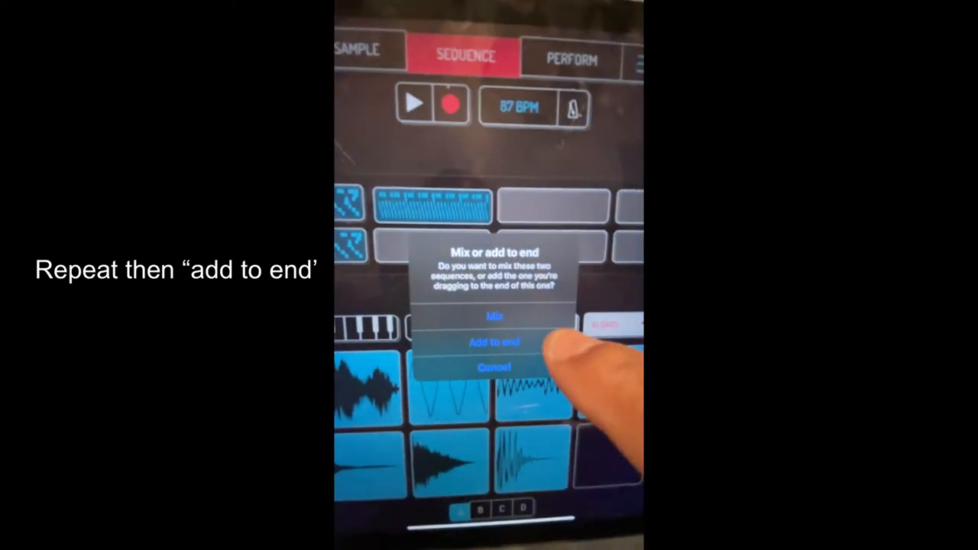
- Choose 'Add to end' so the dragged sequence is appended after the target sequence
click(496, 342)
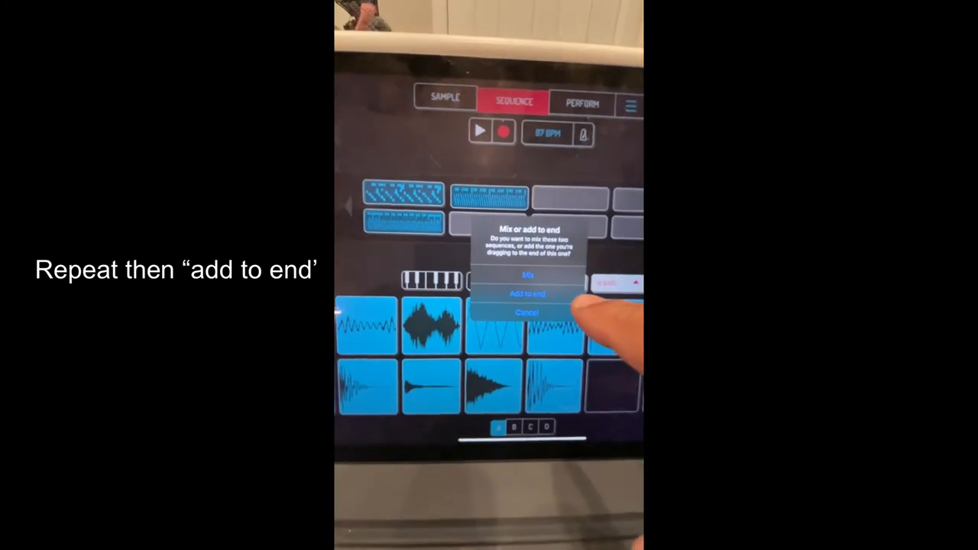
- Choose 'Add to end' again to append the next sequence onto the combined hook-verse sequence
click(526, 293)
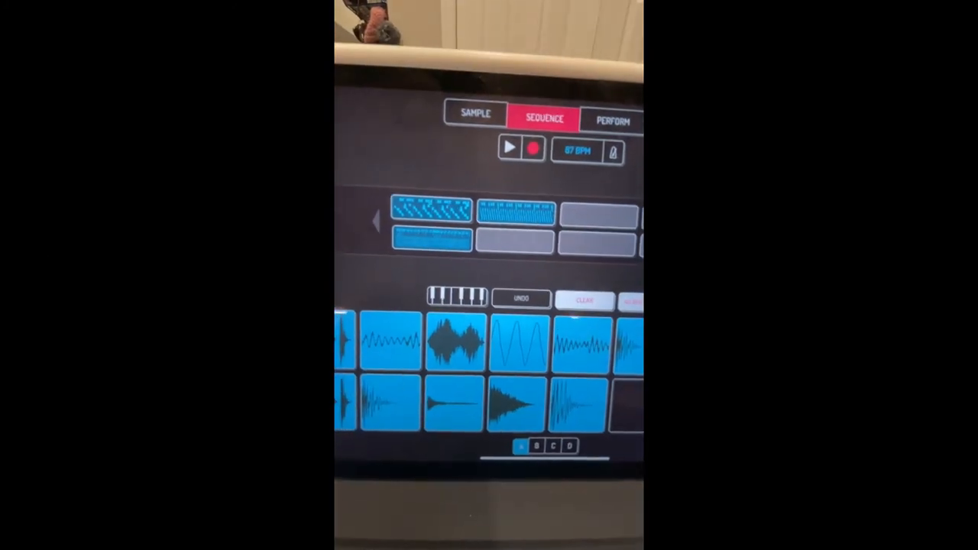